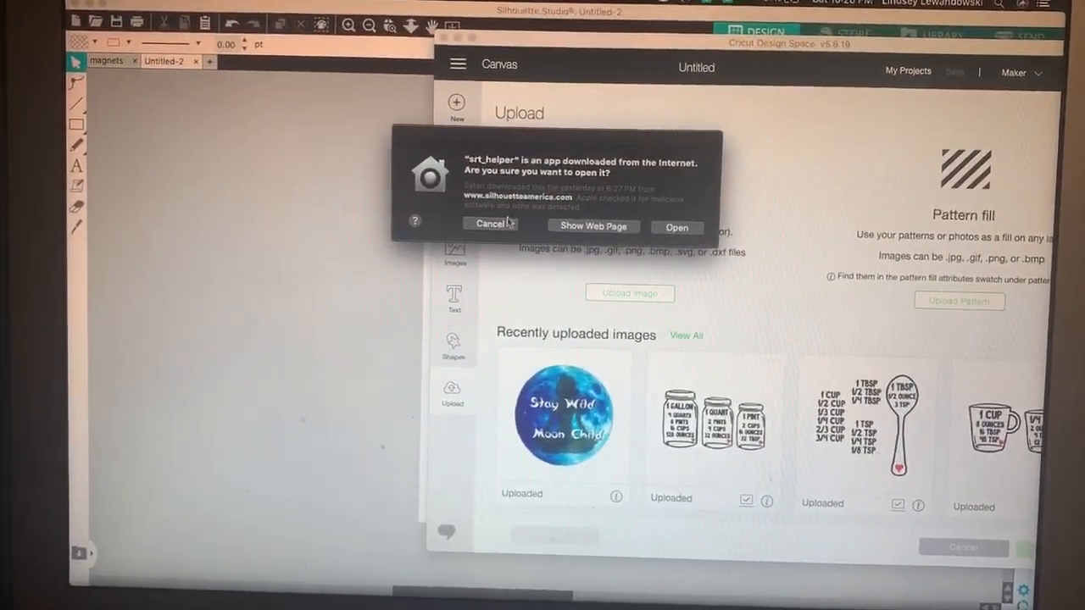
Step: Dismiss the srt_helper security warning to reveal the blank 12 × 19 in Silhouette page
{"action": "left_click", "coordinate": [490, 224]}
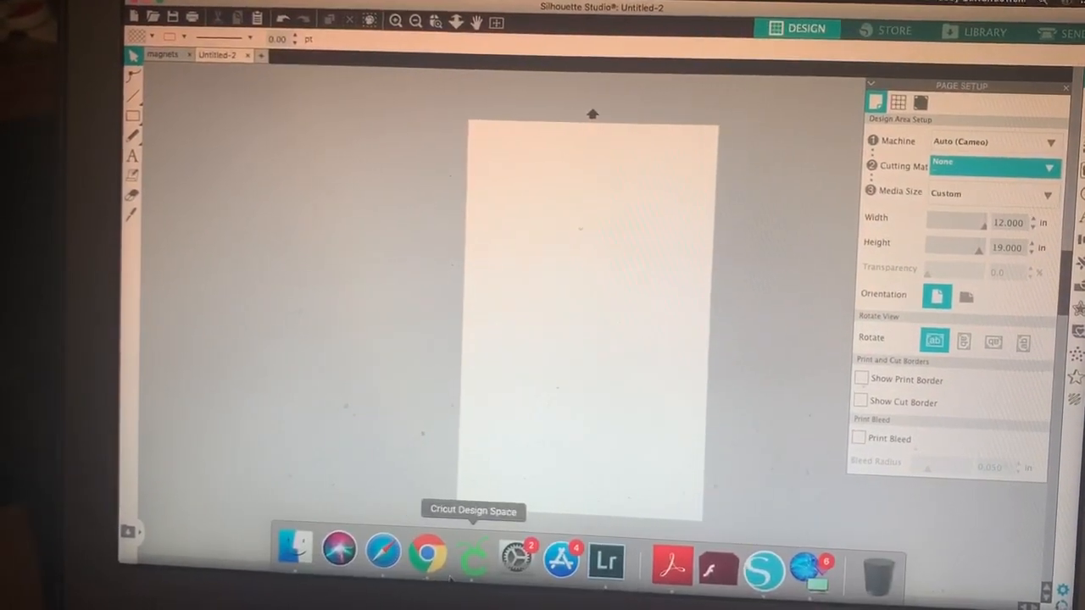
Step: In Cricut Design Space, insert the recently uploaded Stay Wild Moon Child image
{"action": "left_click", "coordinate": [476, 558]}
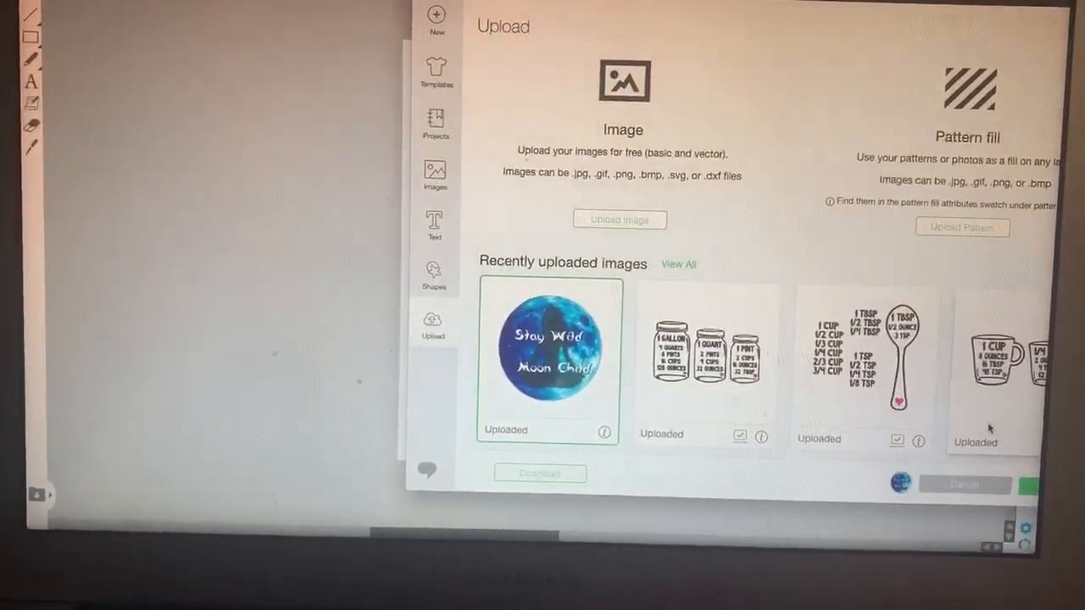
{"action": "left_click", "coordinate": [964, 484]}
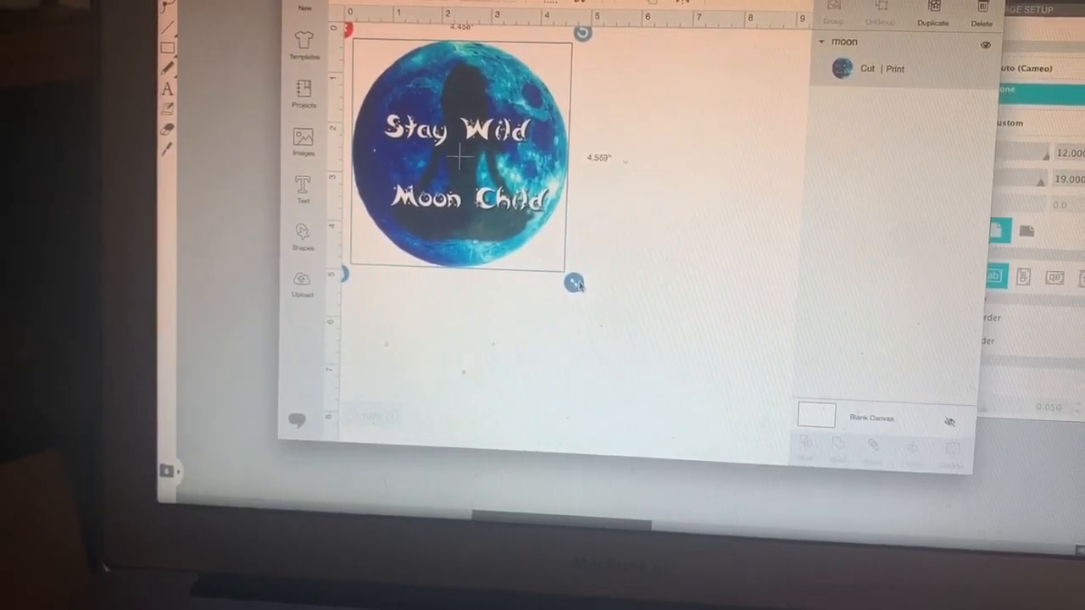
Step: Resize the moon image to about 5.98 × 6.12 inches
{"action": "left_click_drag", "start_coordinate": [577, 282], "coordinate": [648, 362]}
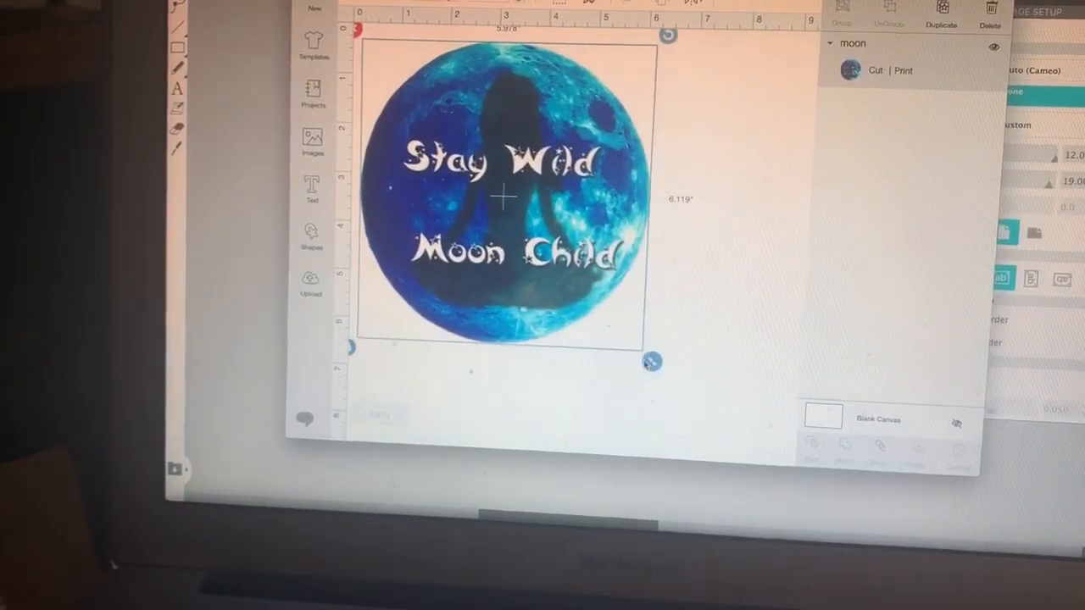
{"action": "left_click_drag", "start_coordinate": [648, 361], "coordinate": [699, 412]}
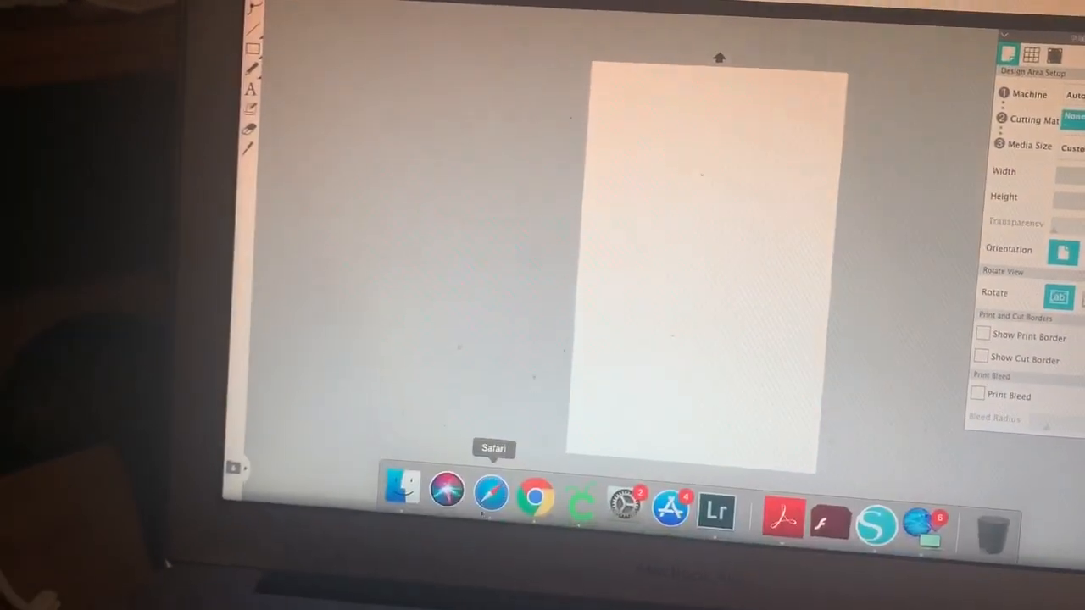
Step: Enlarge the Radiate Positive Vibes image to cover most of the 12 × 19 in page
{"action": "left_click", "coordinate": [400, 487]}
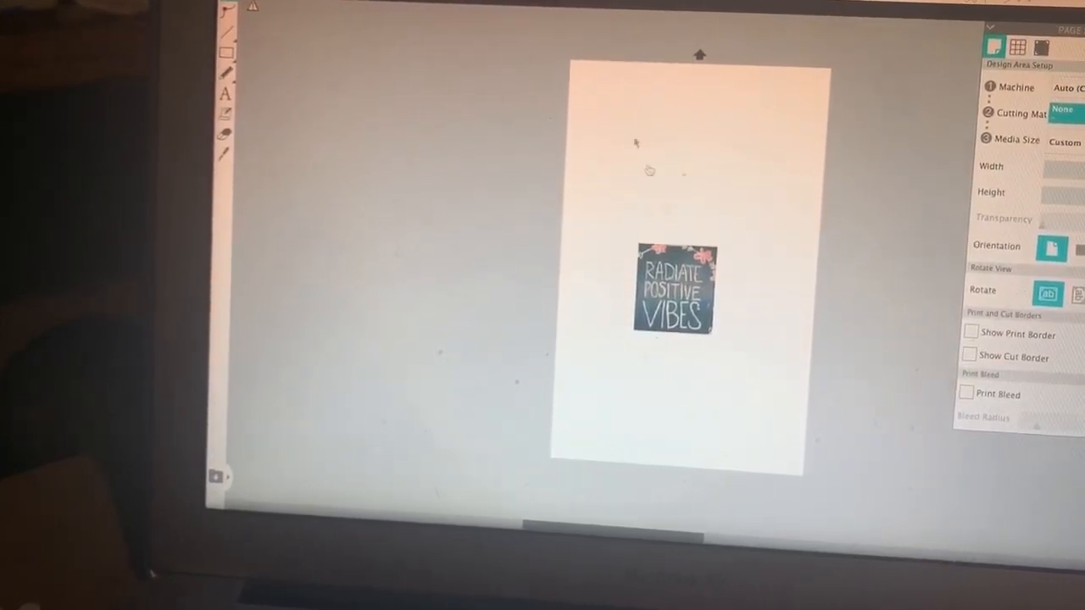
{"action": "left_click_drag", "start_coordinate": [671, 285], "coordinate": [609, 119]}
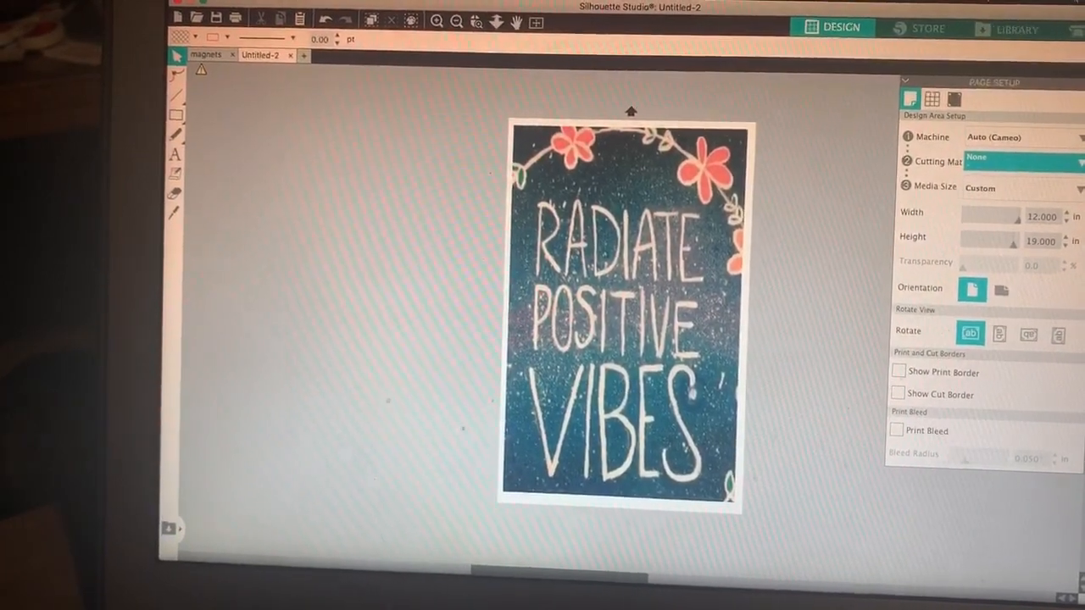
{"action": "left_click", "coordinate": [182, 10]}
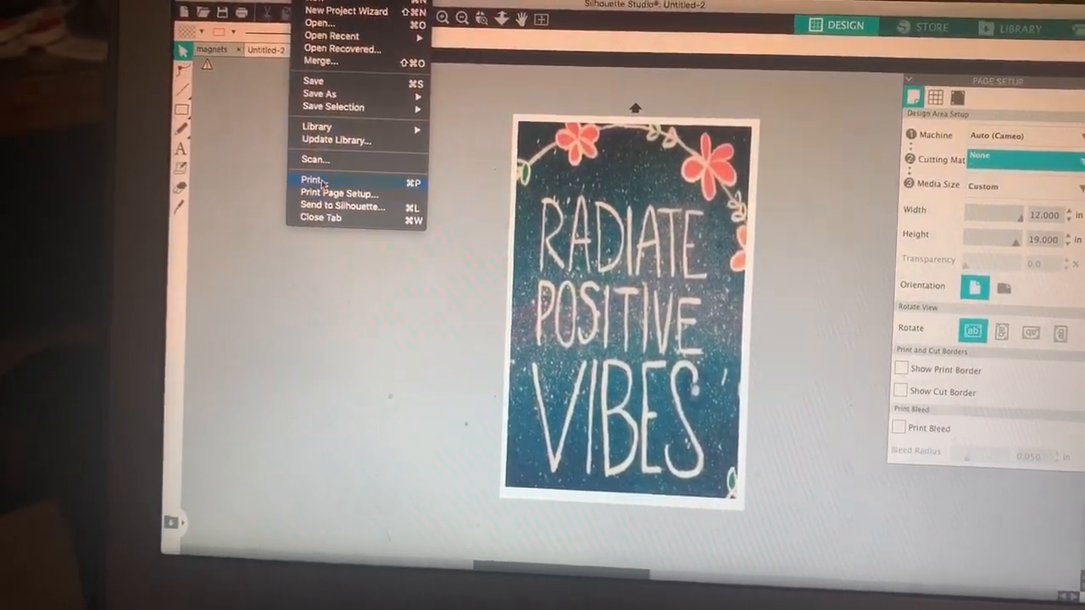
{"action": "left_click", "coordinate": [312, 180]}
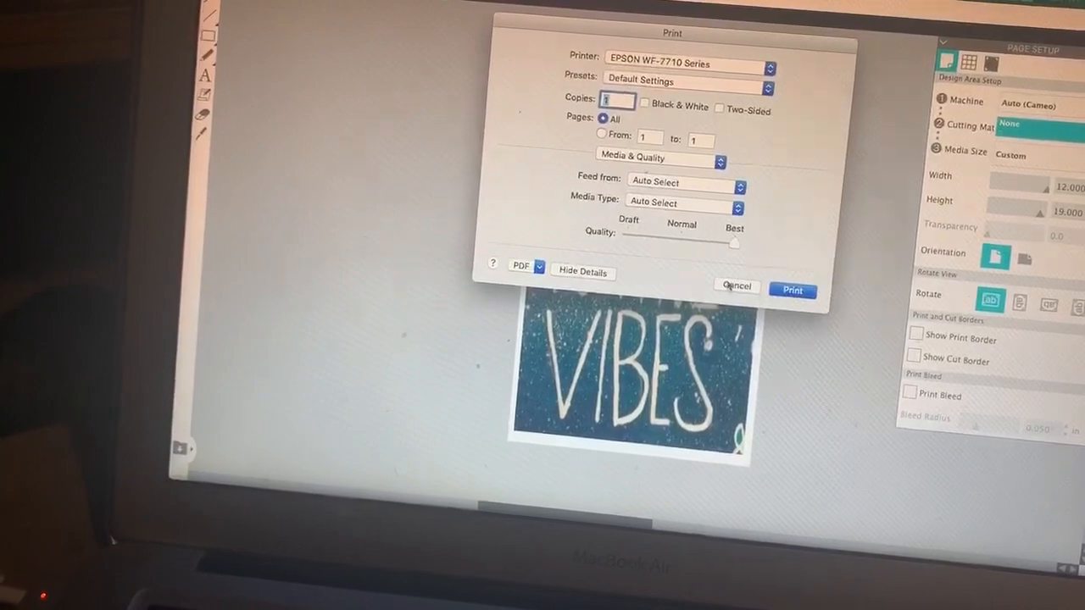
{"action": "left_click", "coordinate": [735, 285]}
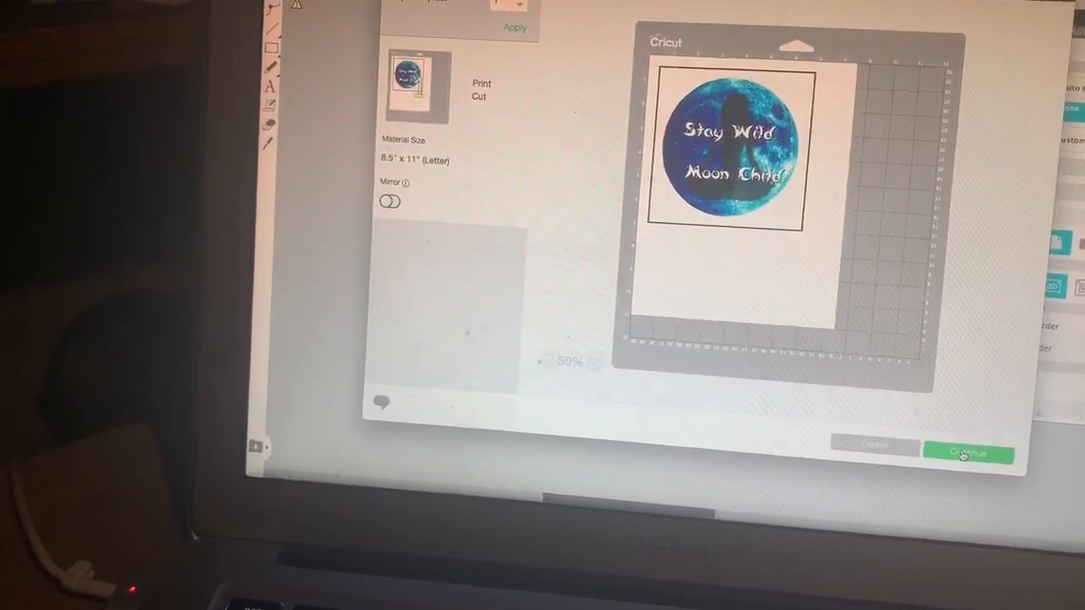
Step: Continue past the mat preview and mark the moon sheet as printed without printing
{"action": "left_click", "coordinate": [968, 452]}
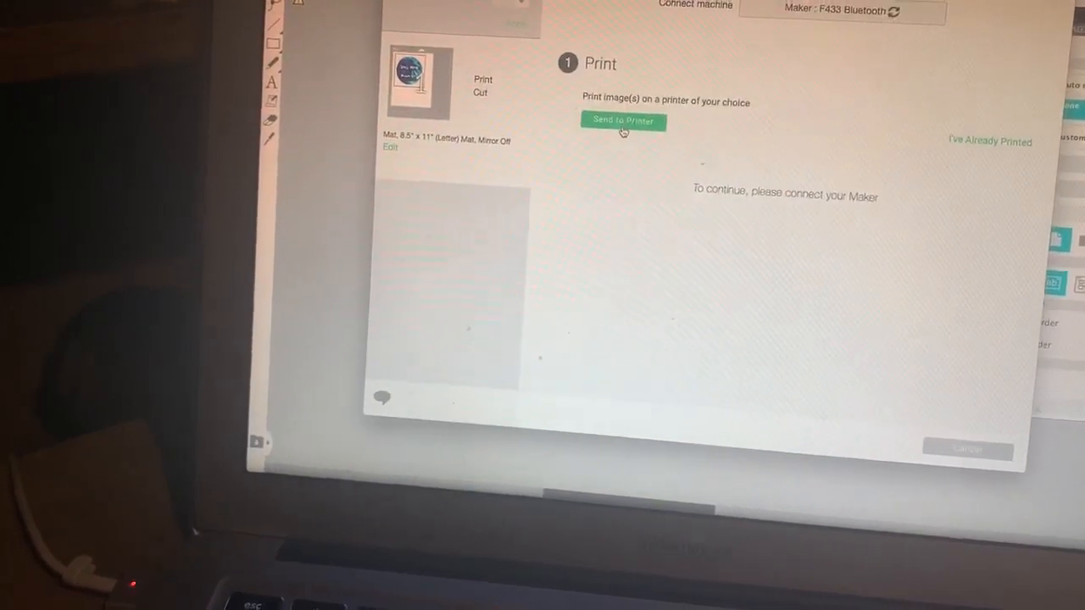
{"action": "left_click", "coordinate": [623, 121]}
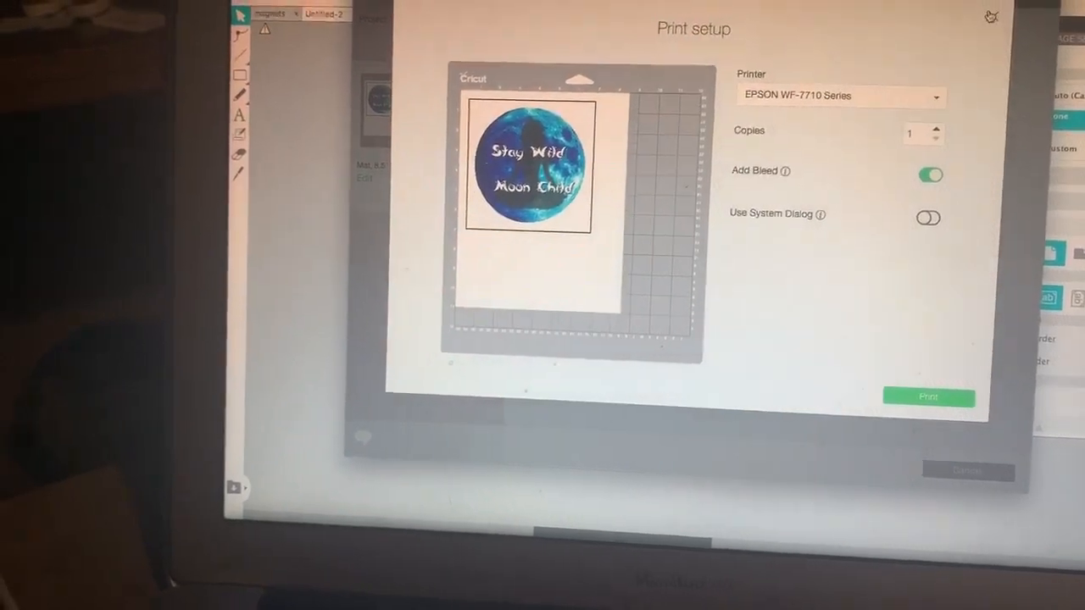
{"action": "left_click", "coordinate": [928, 396]}
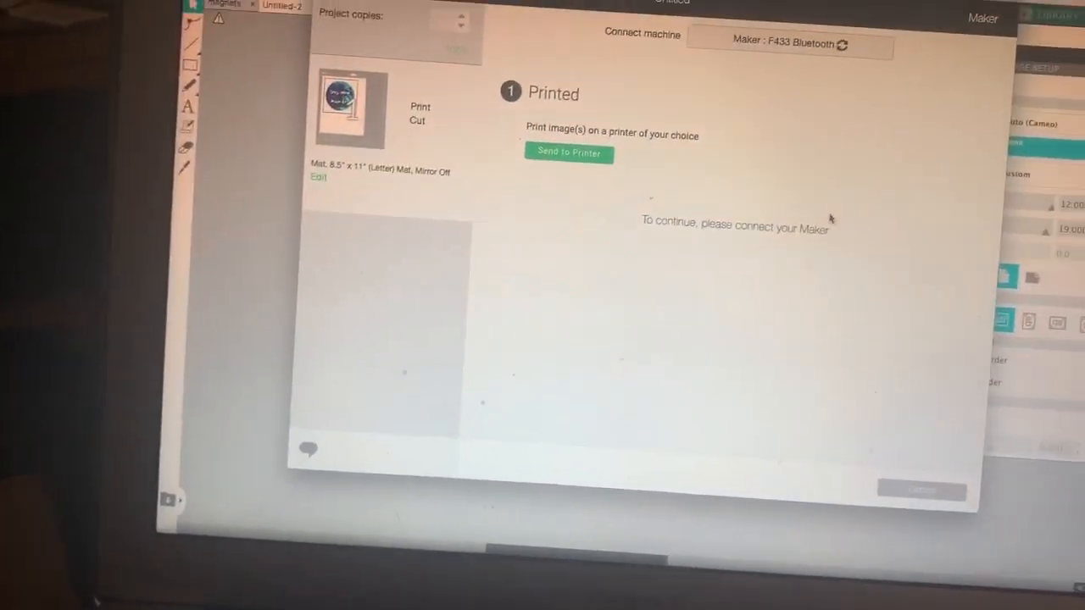